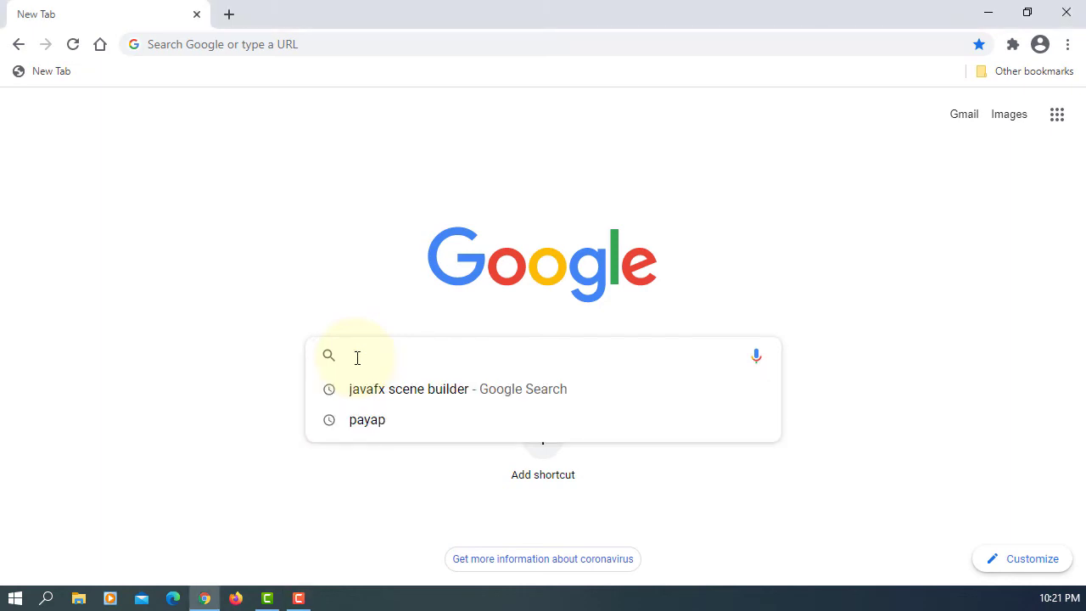
# Search Google for 'javafx scene builder' and follow the Scene Builder - Gluon result
pyautogui.write('javafx')
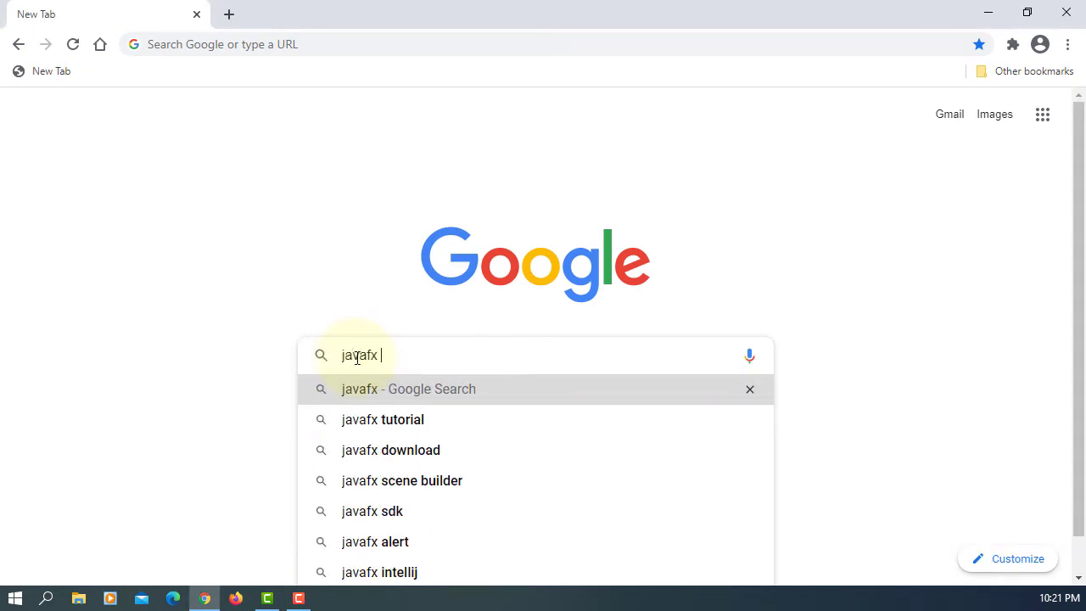
pyautogui.click(401, 480)
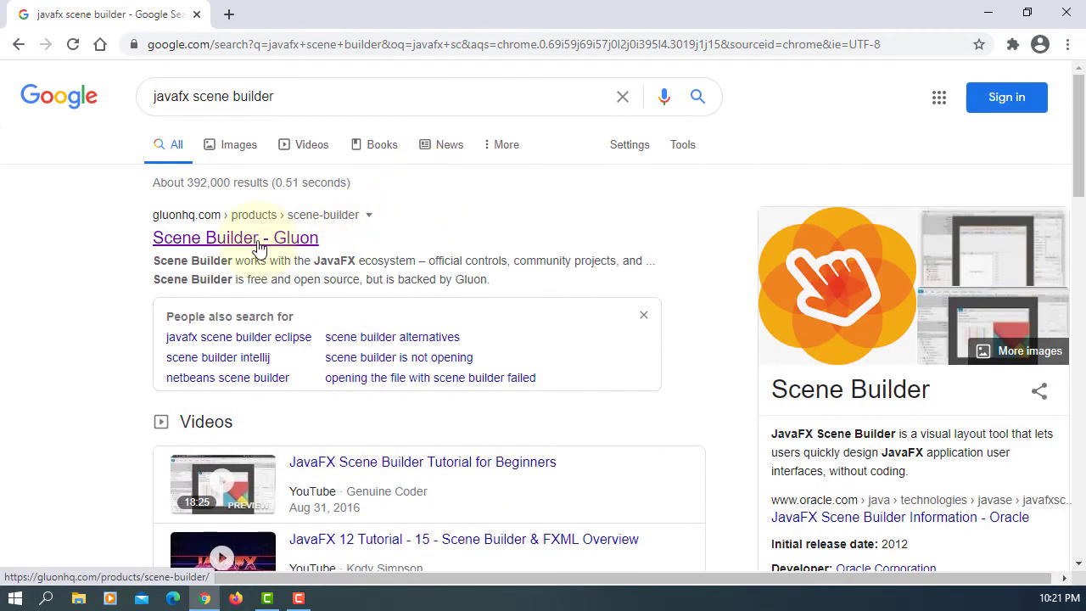
pyautogui.click(234, 238)
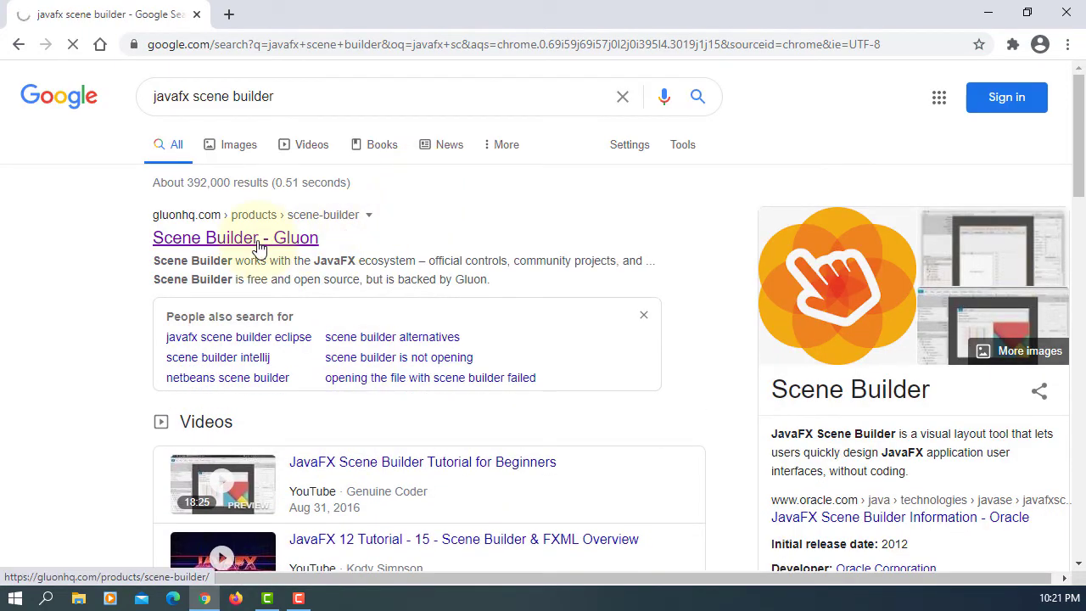
# Reach the Scene Builder product page on the Gluon site and its Download section
pyautogui.click(234, 238)
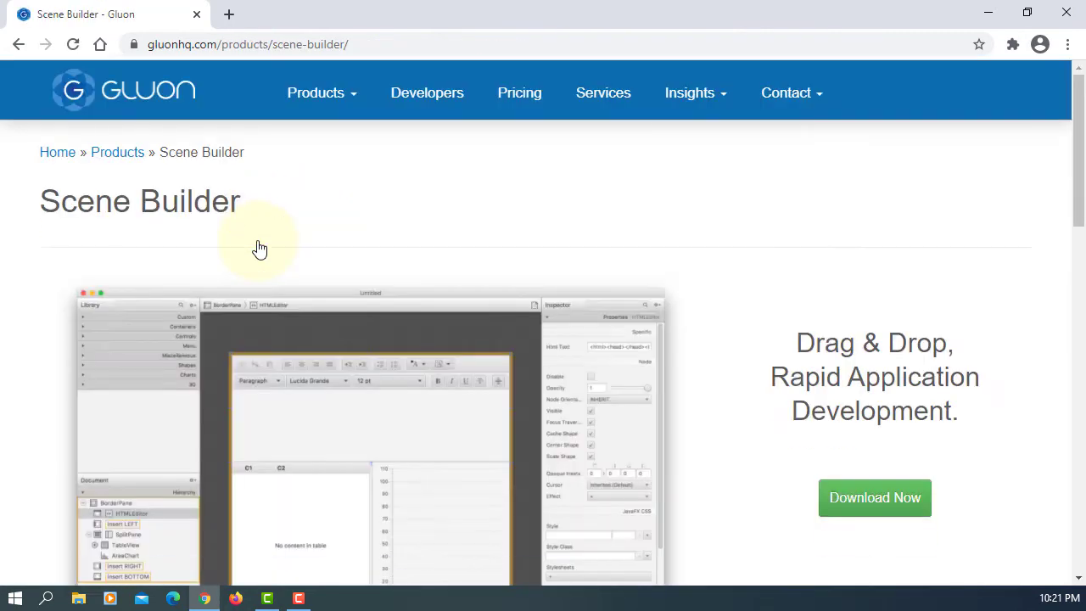
pyautogui.click(316, 91)
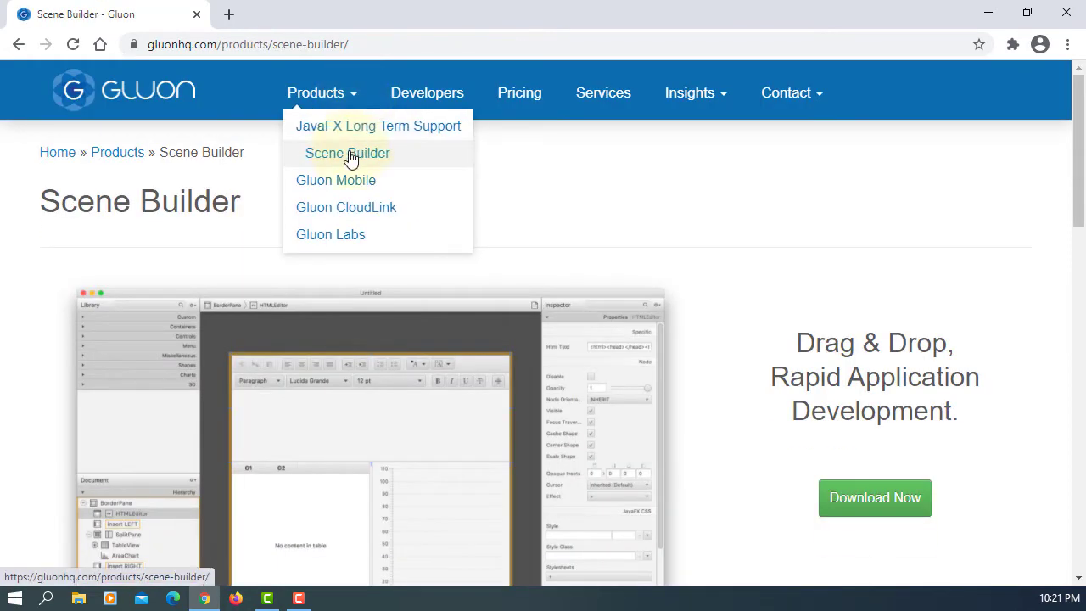
pyautogui.click(346, 153)
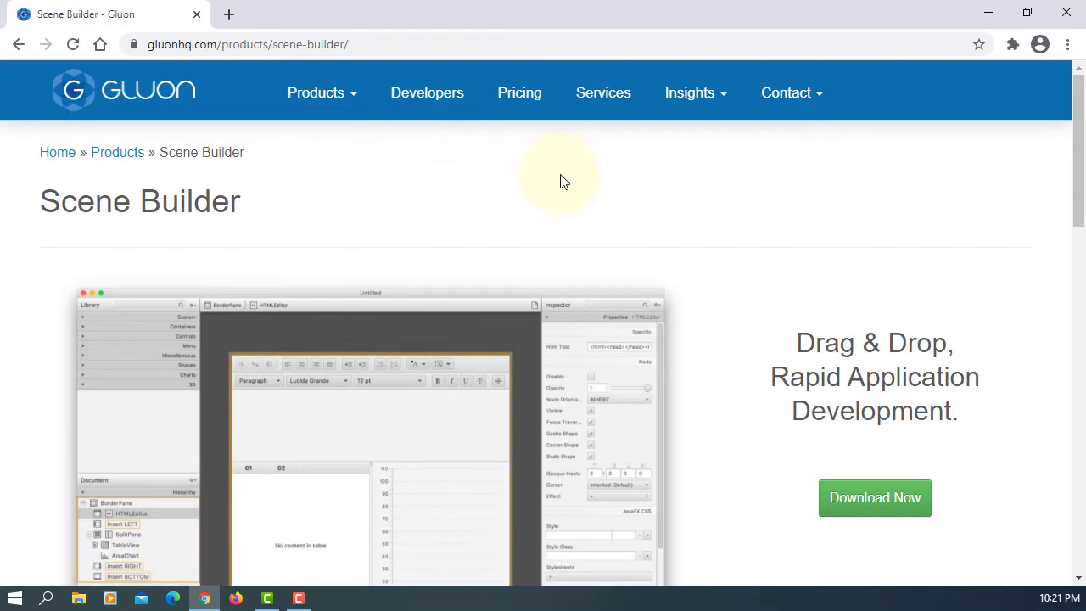
pyautogui.scroll(-3)
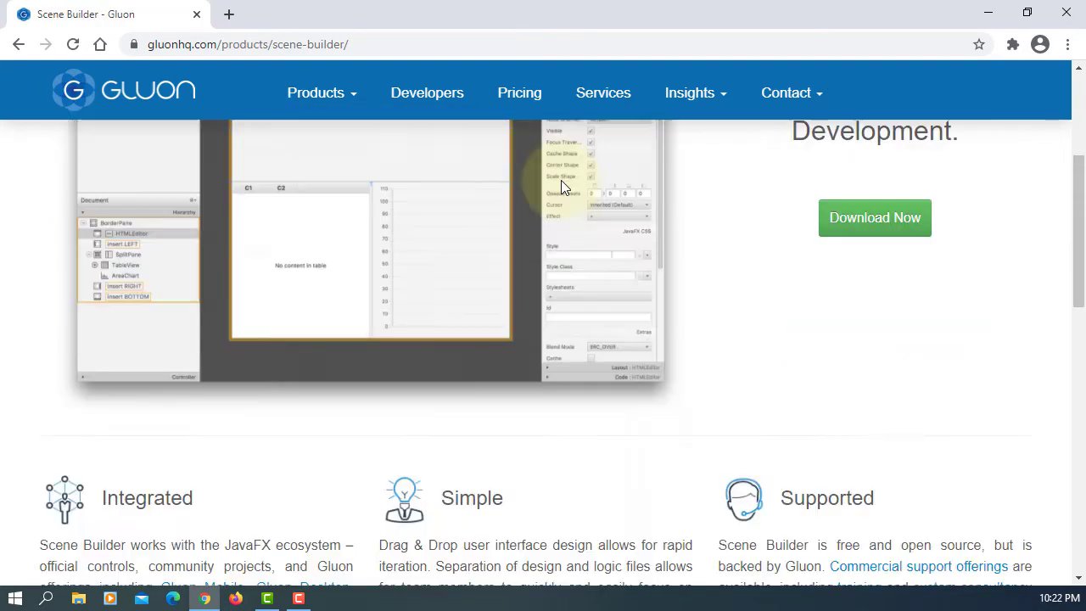
pyautogui.scroll(-3)
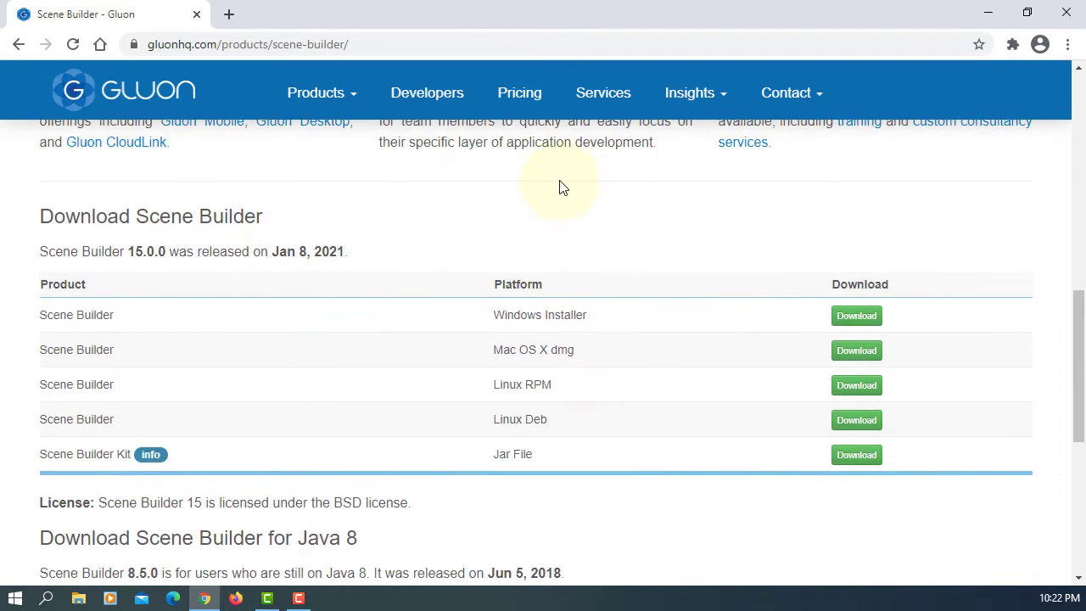
pyautogui.moveTo(342, 270)
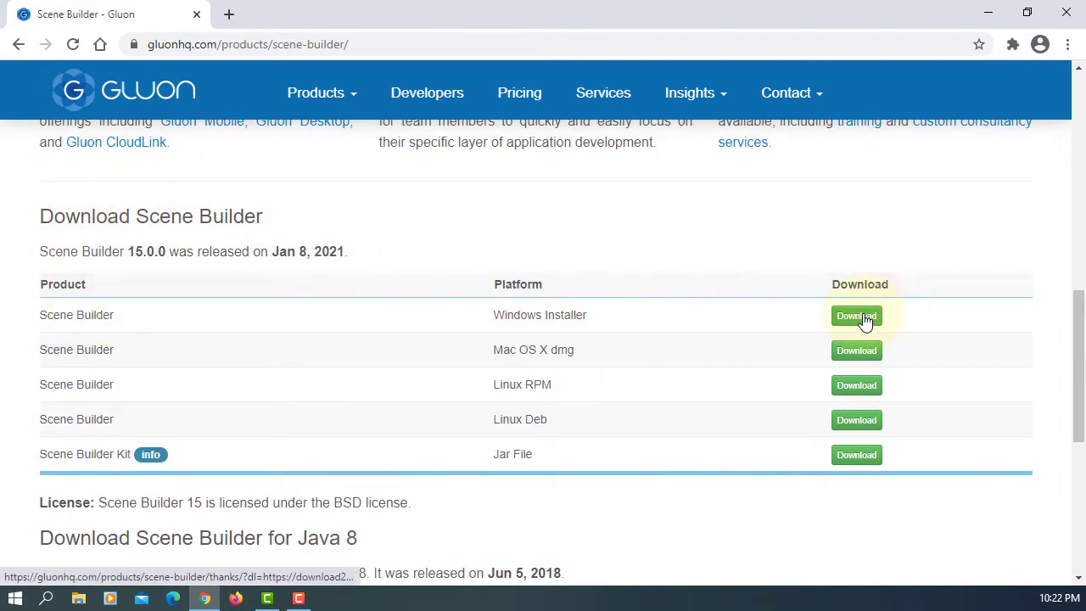
# Download the Scene Builder 15.0.0 Windows Installer
pyautogui.click(856, 316)
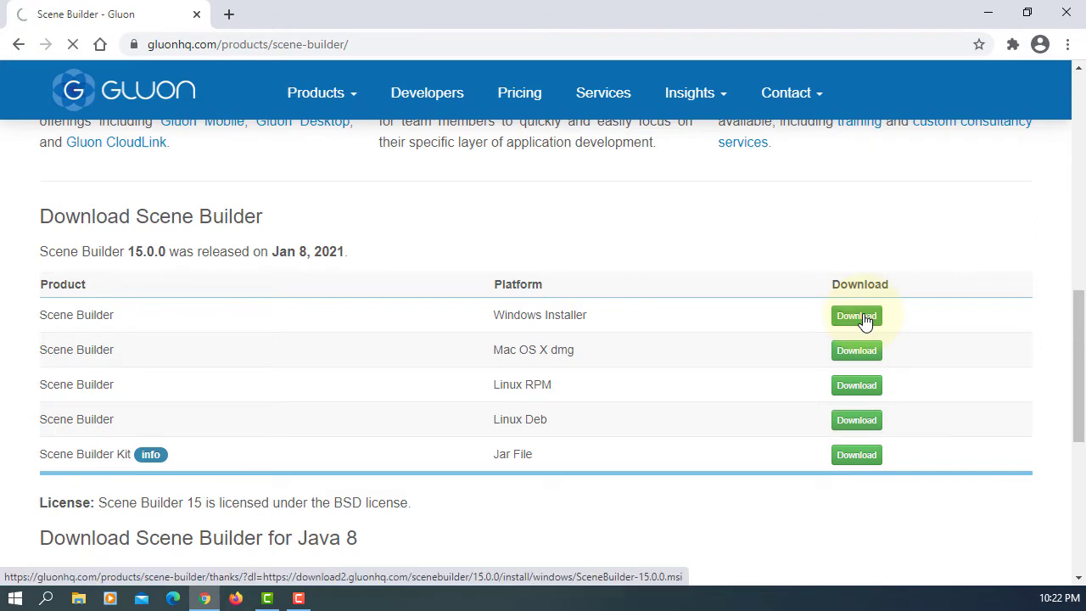
pyautogui.click(855, 314)
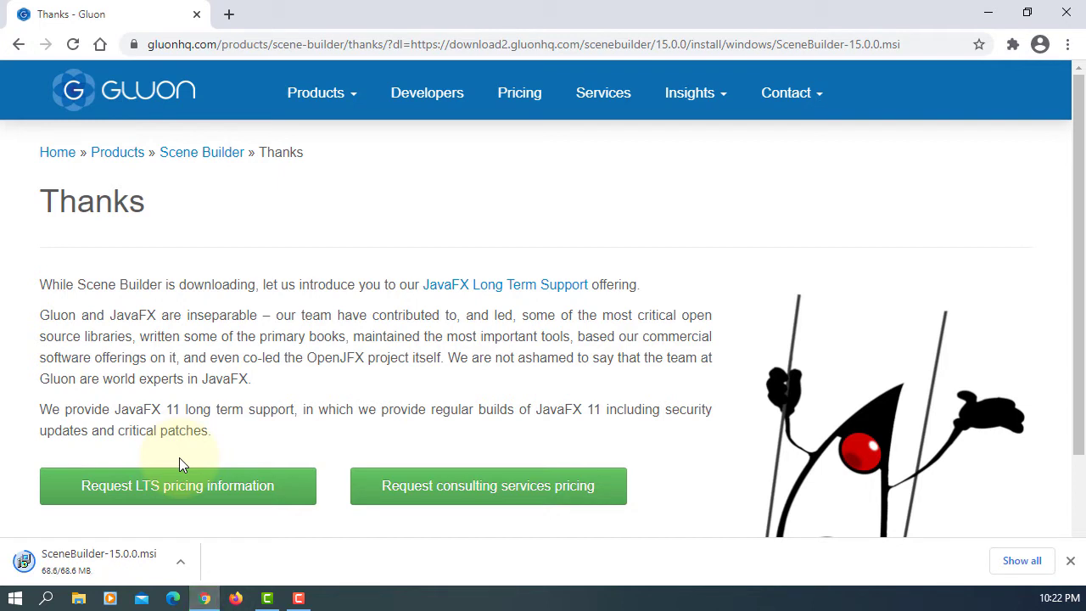
# Run the downloaded SceneBuilder-15.0.0.msi past the security warning
pyautogui.click(99, 560)
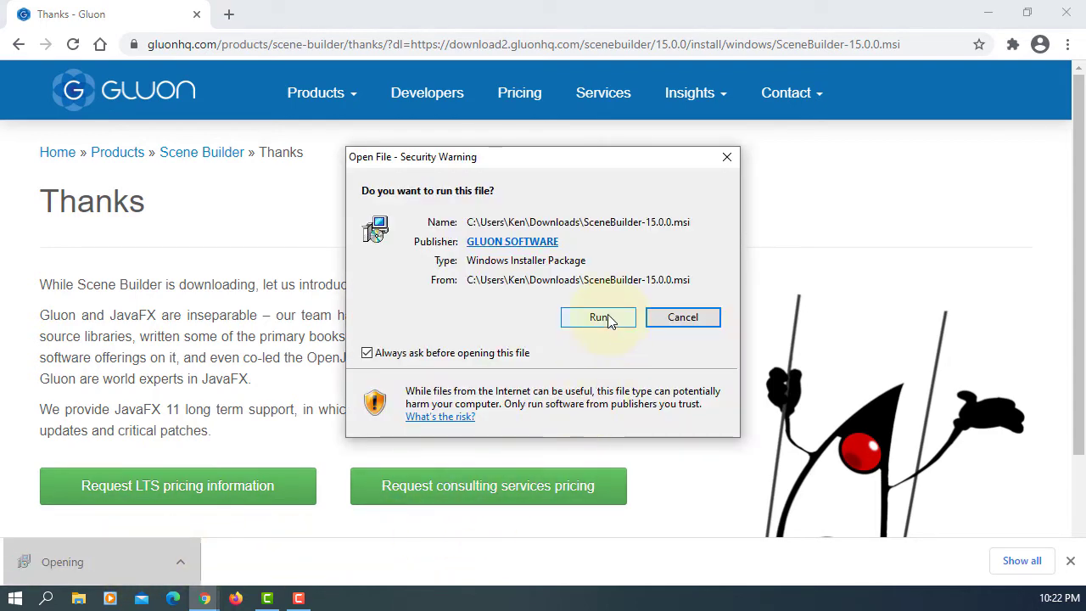
pyautogui.click(598, 317)
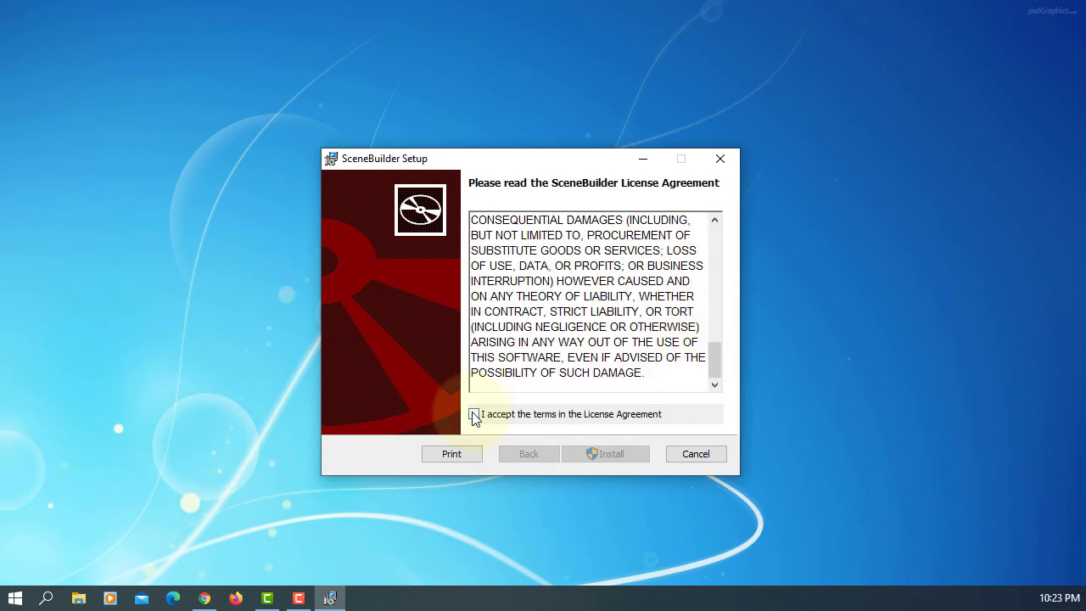
# Accept the license terms, install Scene Builder and finish the wizard
pyautogui.click(604, 453)
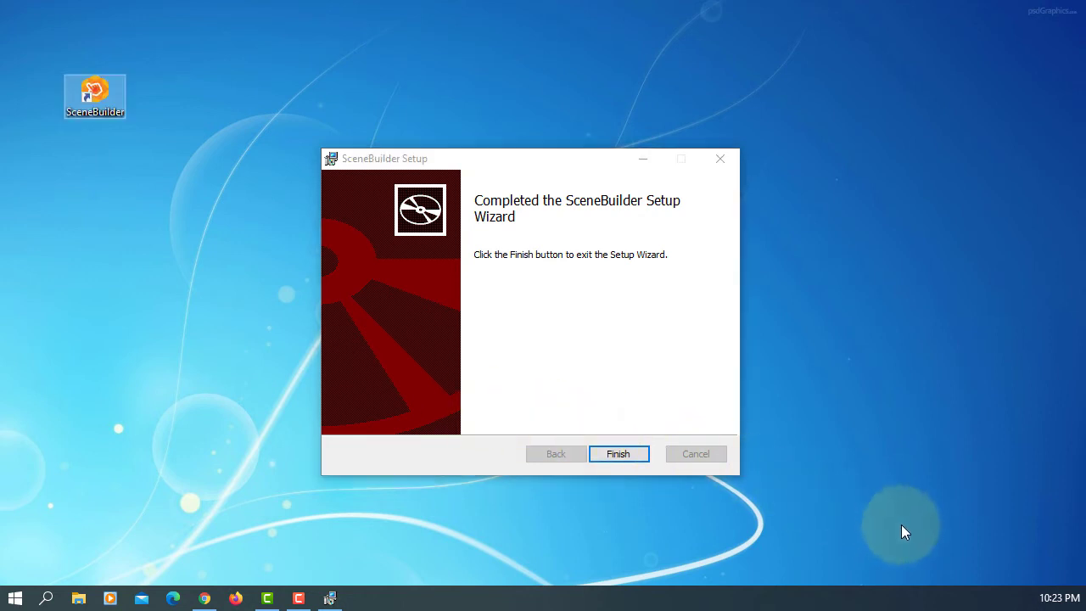
pyautogui.click(618, 453)
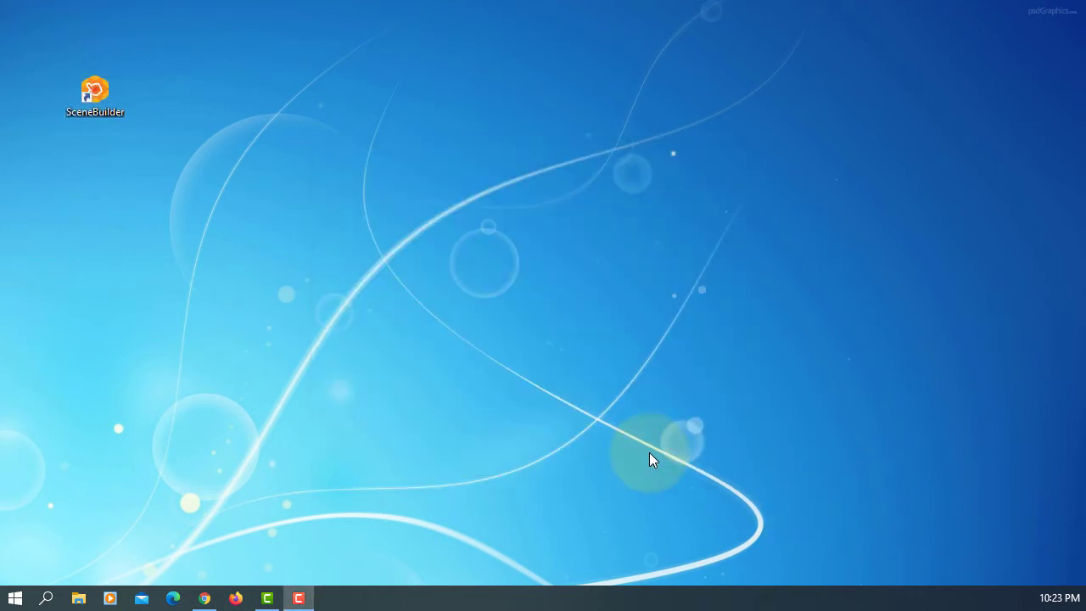
pyautogui.rightClick(95, 93)
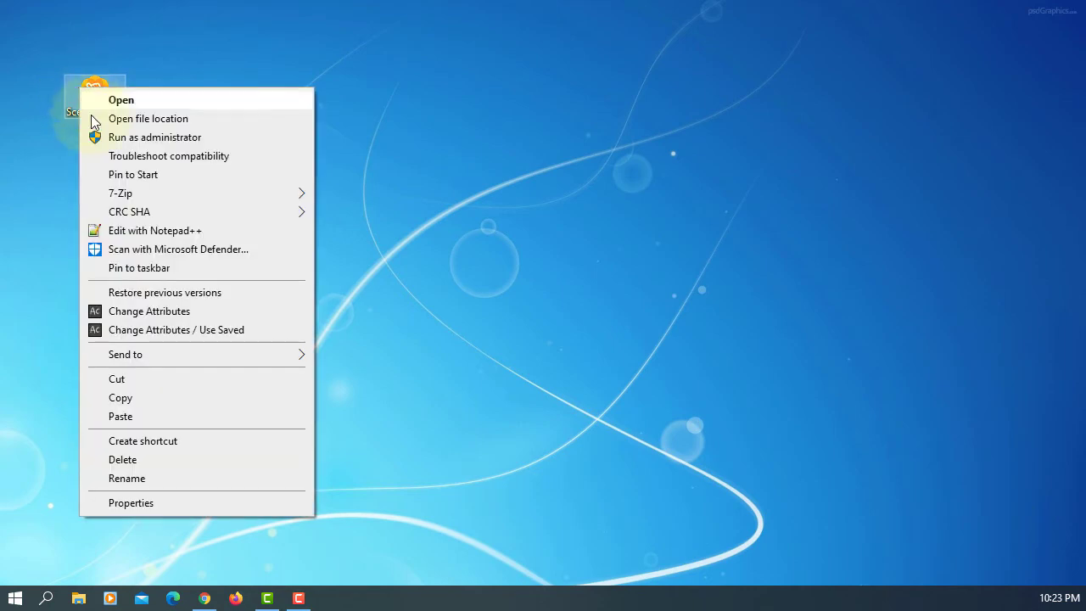
pyautogui.click(131, 503)
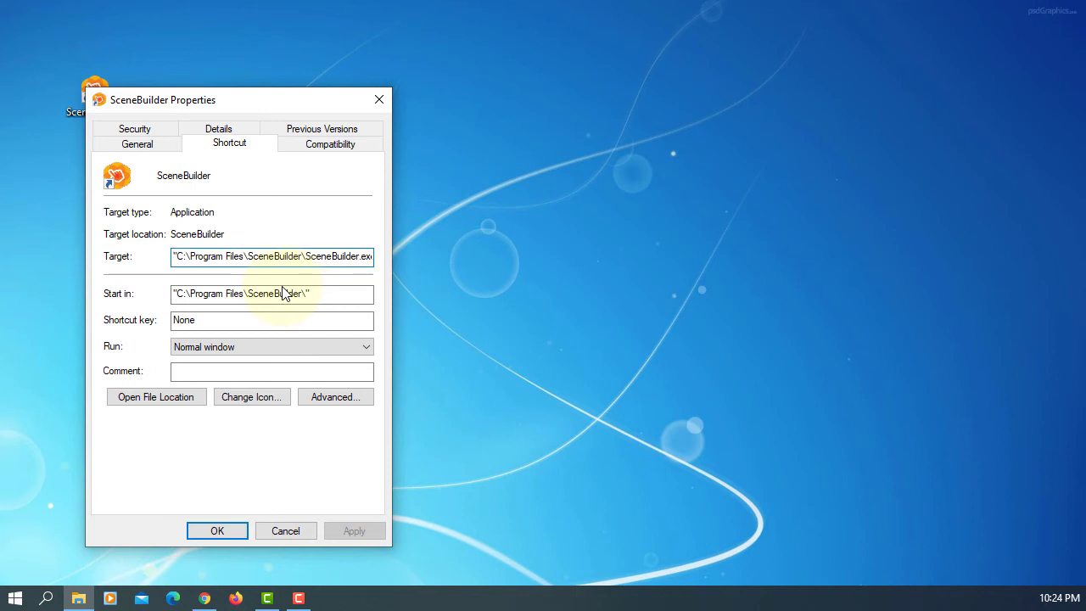
pyautogui.click(289, 257)
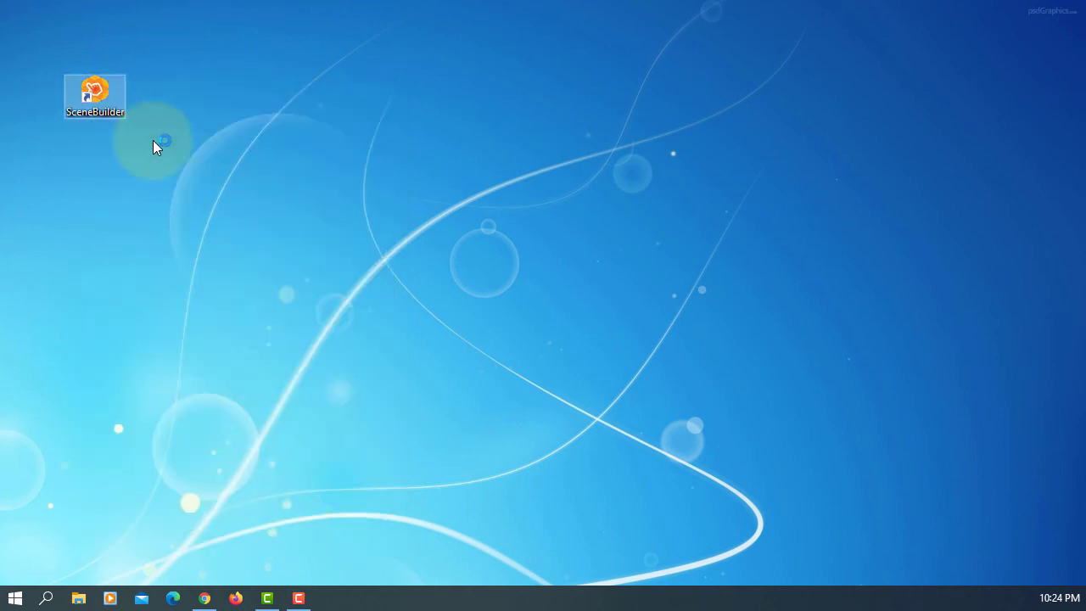
pyautogui.moveTo(542, 312)
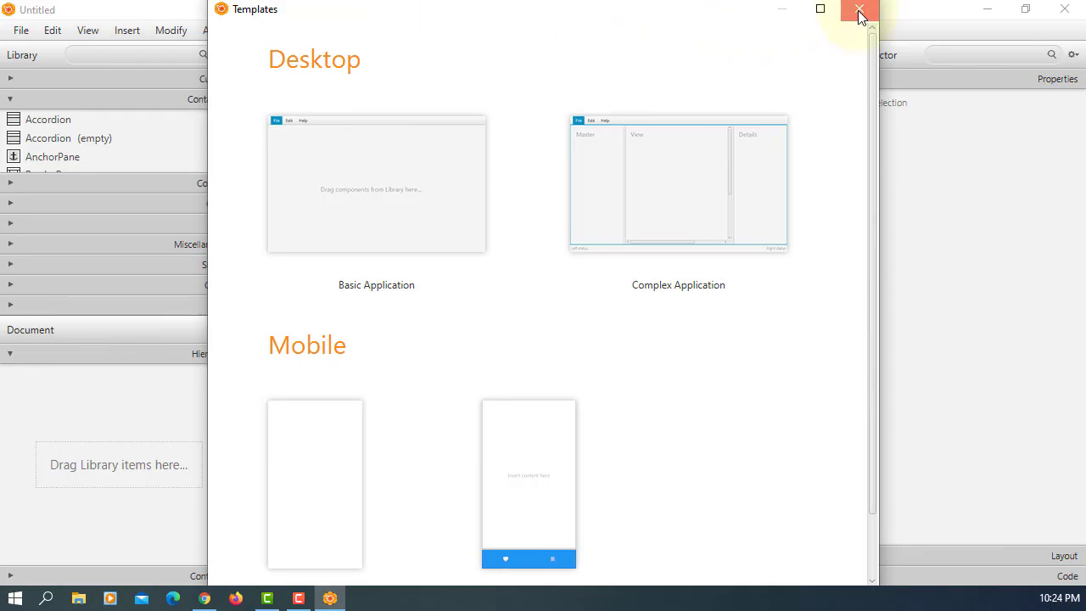
# Dismiss the Templates chooser, leaving an empty untitled document
pyautogui.click(859, 10)
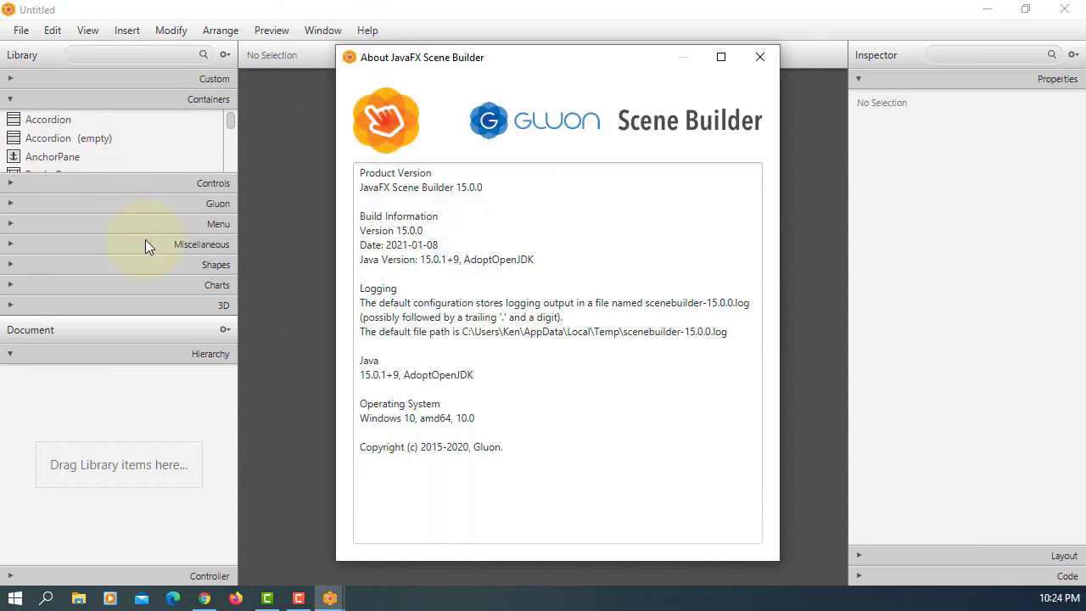
# Highlight the Java Version line, 15.0.1+9 AdoptOpenJDK, in the About dialog
pyautogui.doubleClick(438, 186)
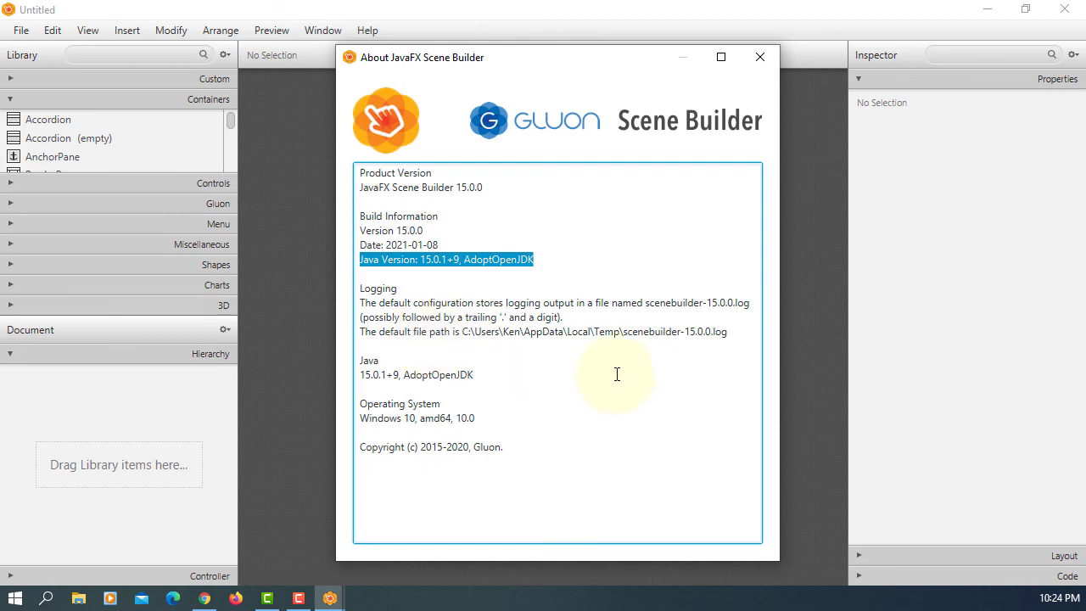
pyautogui.moveTo(597, 412)
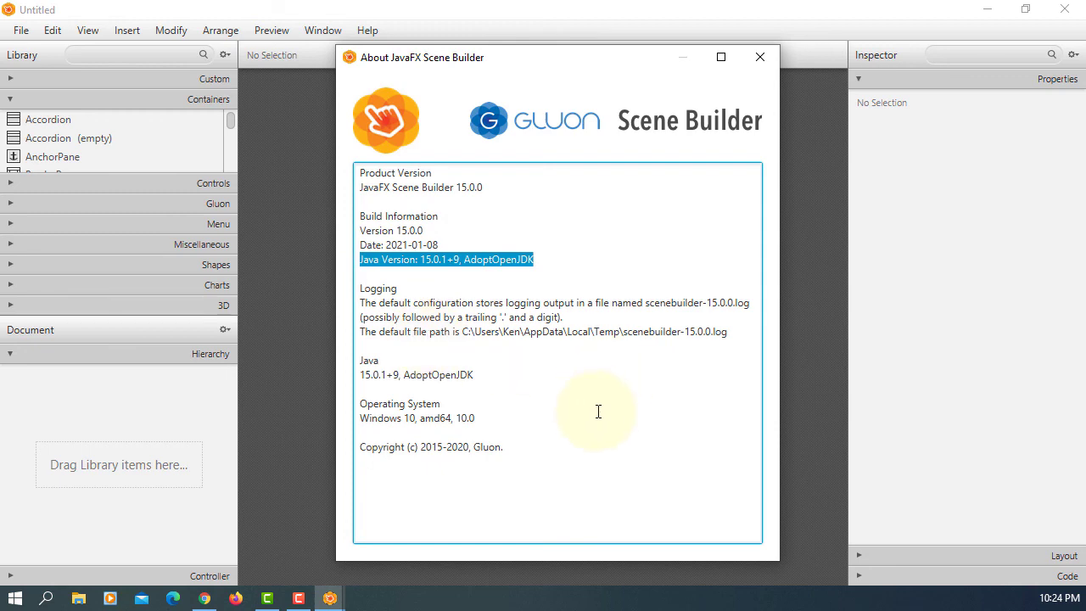